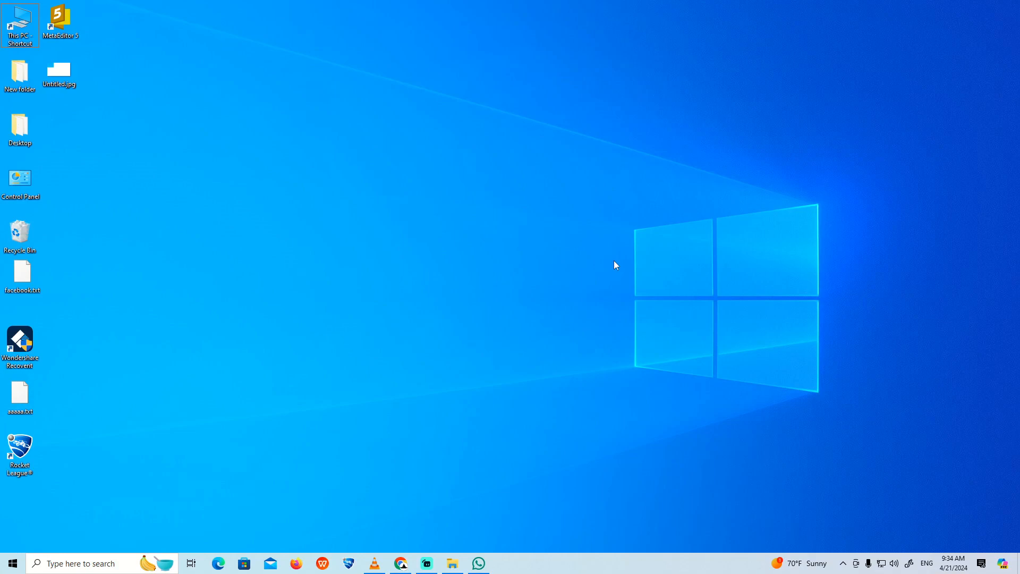
# From the Start menu's WhatsApp tile, reach its App settings page and scroll to the Reset section
pyautogui.click(12, 563)
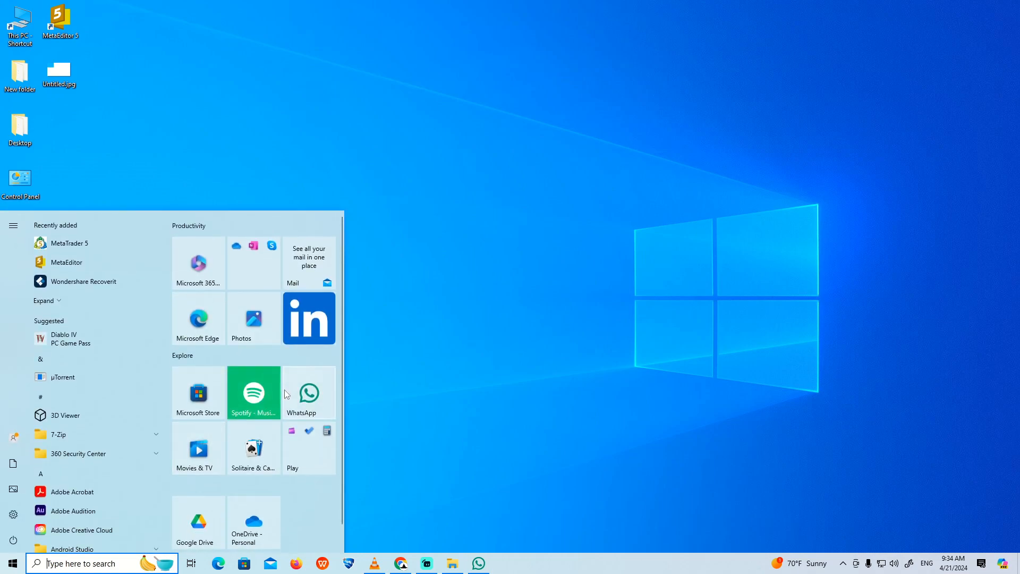
pyautogui.rightClick(309, 392)
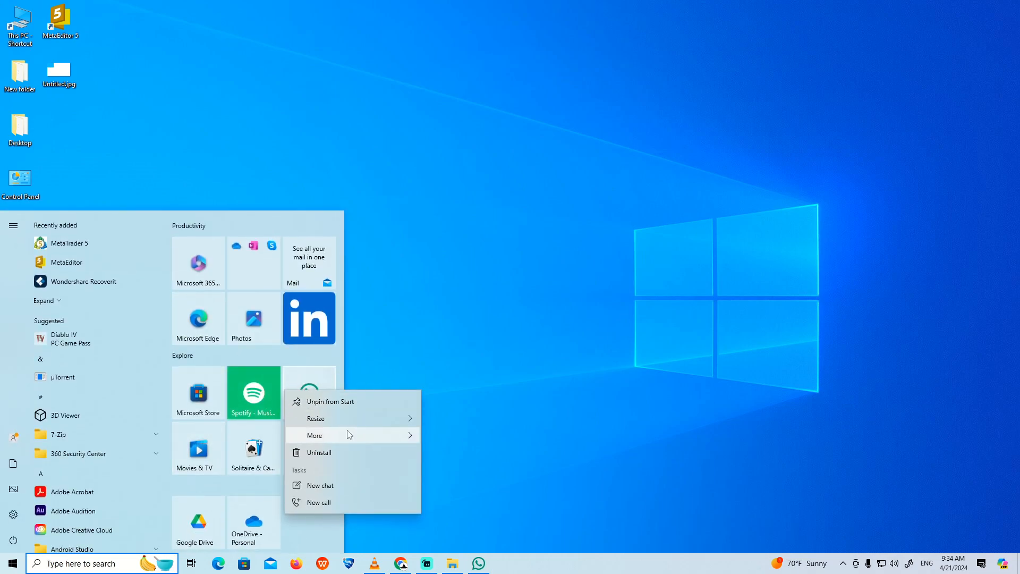
pyautogui.click(315, 434)
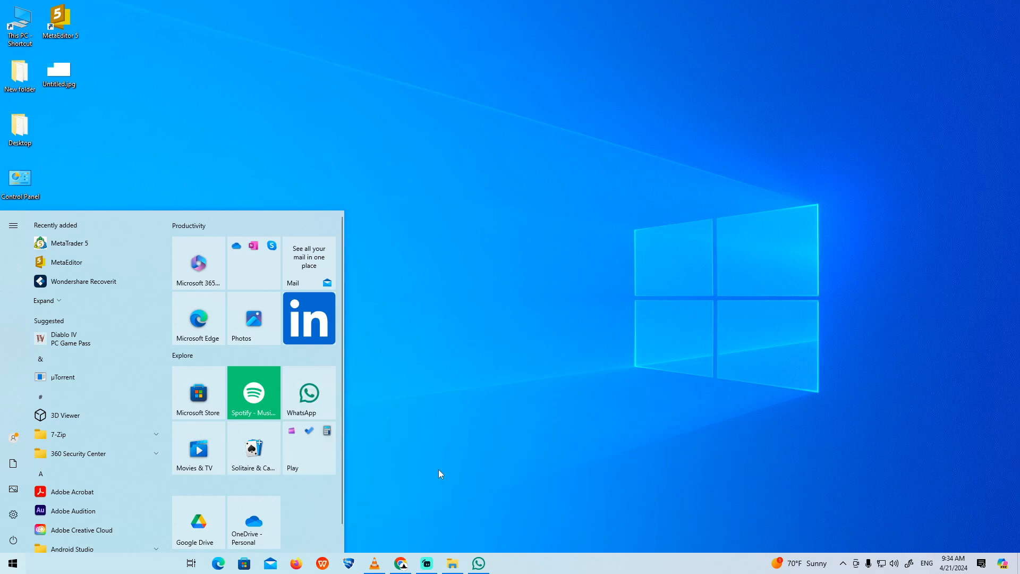
pyautogui.click(308, 392)
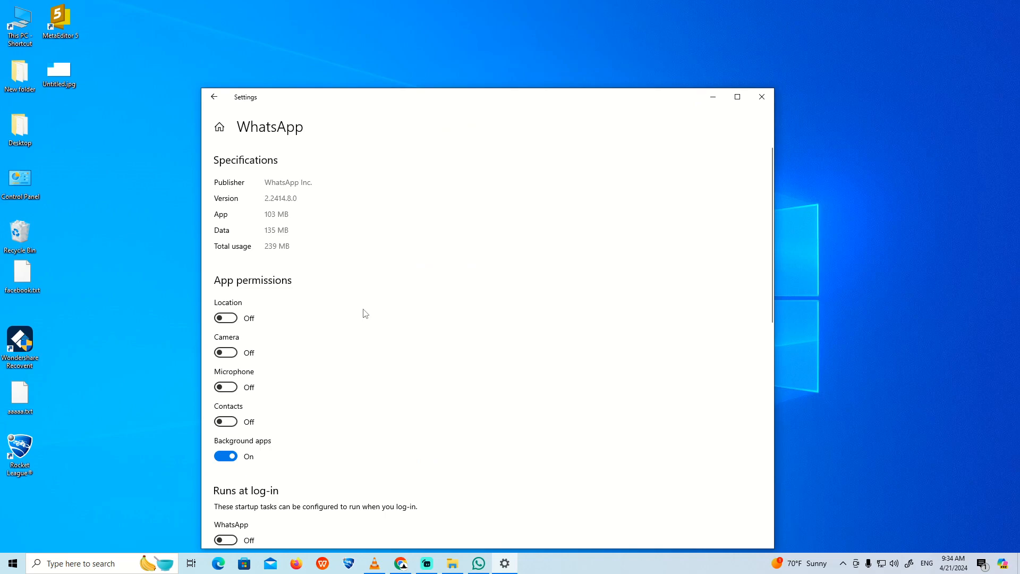
pyautogui.scroll(-3)
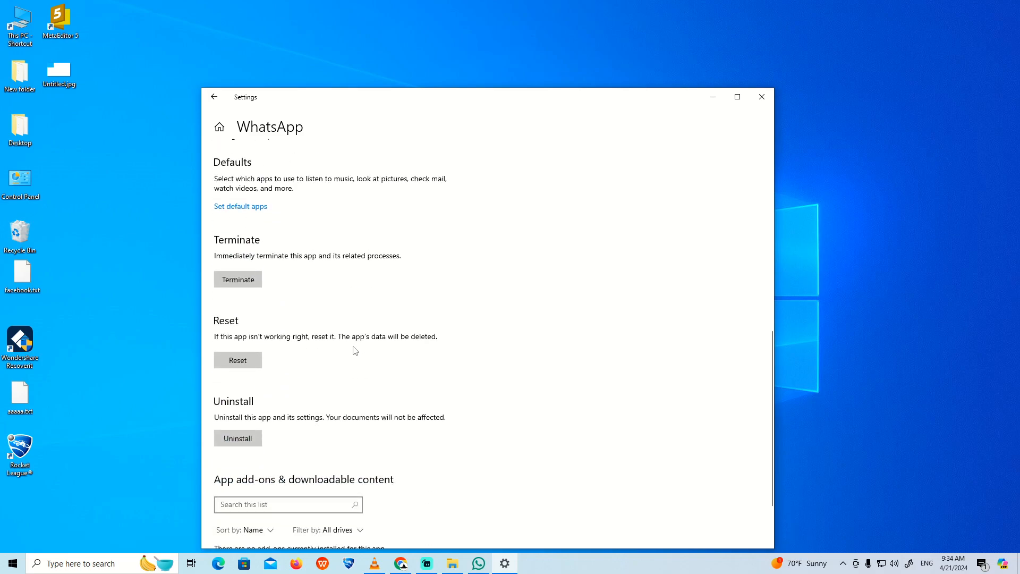
pyautogui.moveTo(772, 159)
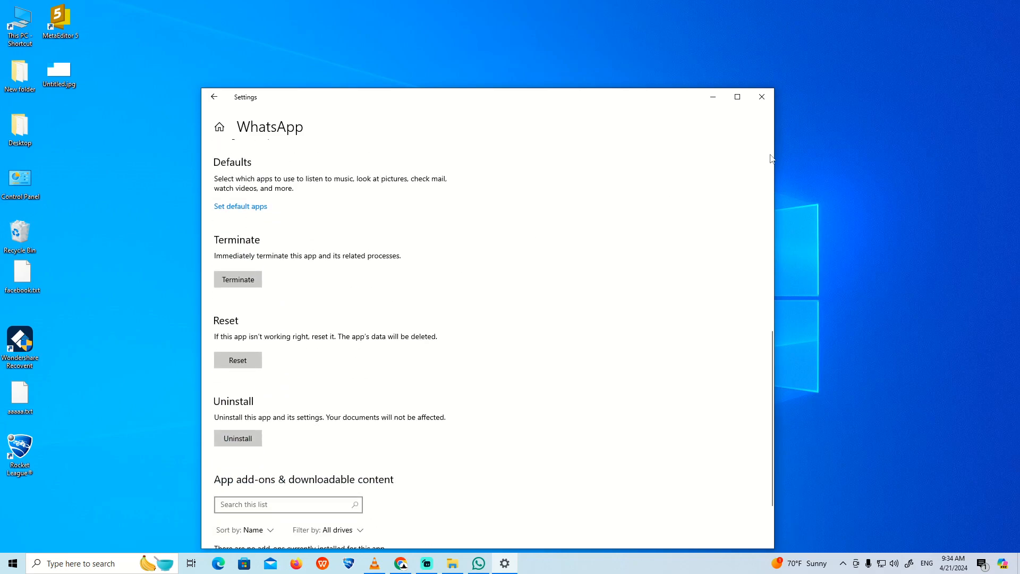
# Close Settings and bring up the WhatsApp tile's right-click options in Start again
pyautogui.click(760, 97)
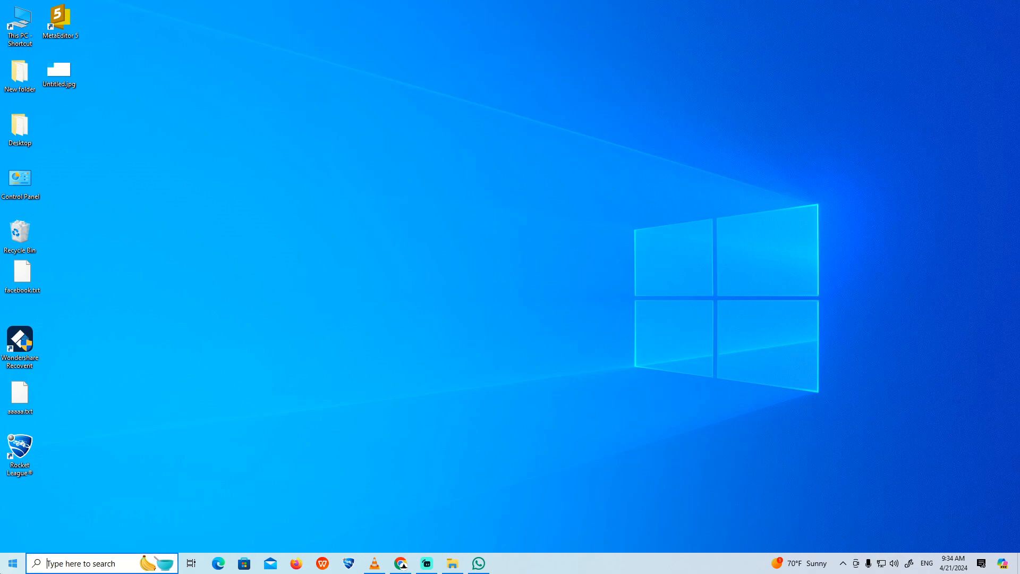
pyautogui.click(10, 563)
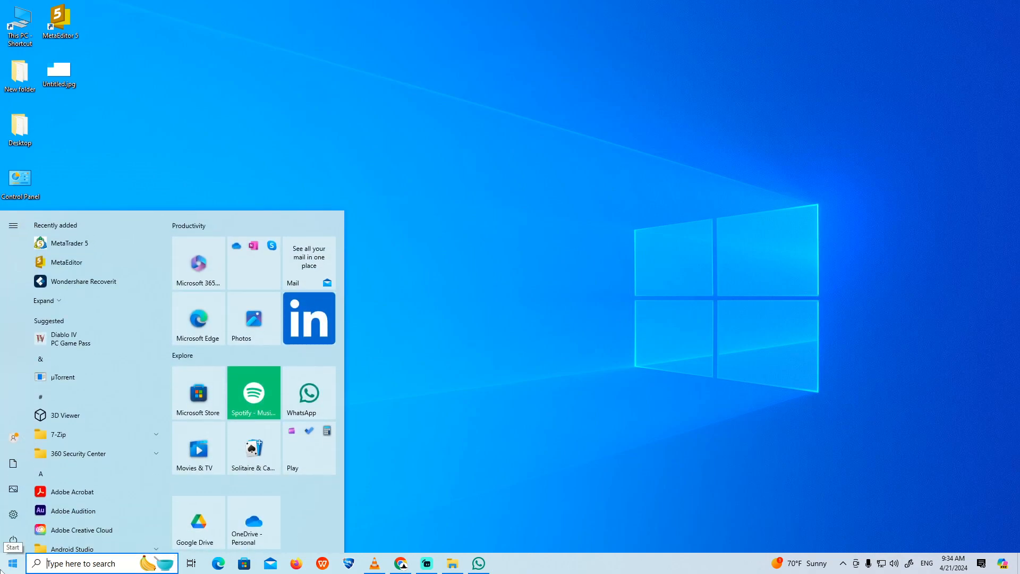
pyautogui.moveTo(309, 393)
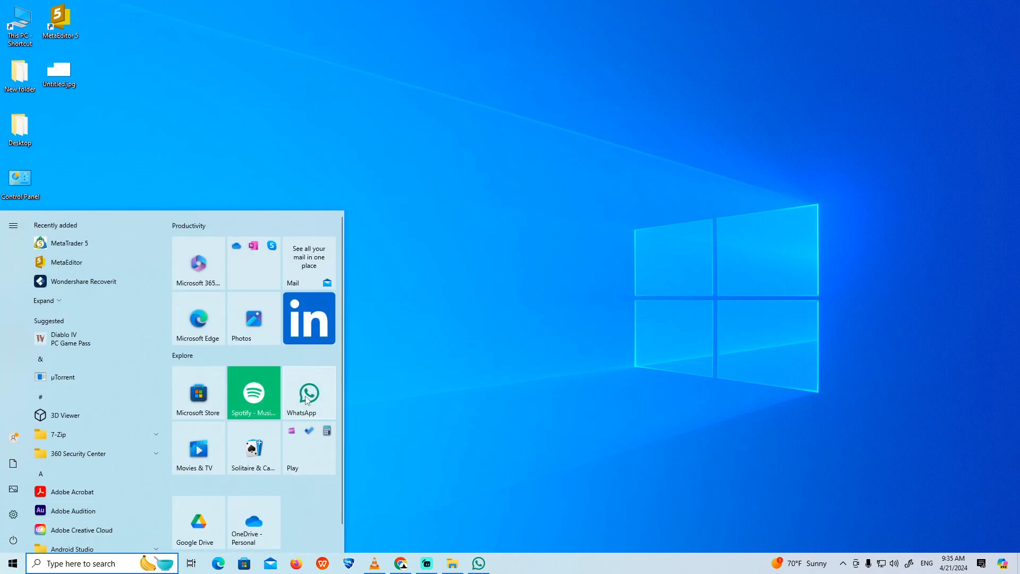
pyautogui.rightClick(308, 393)
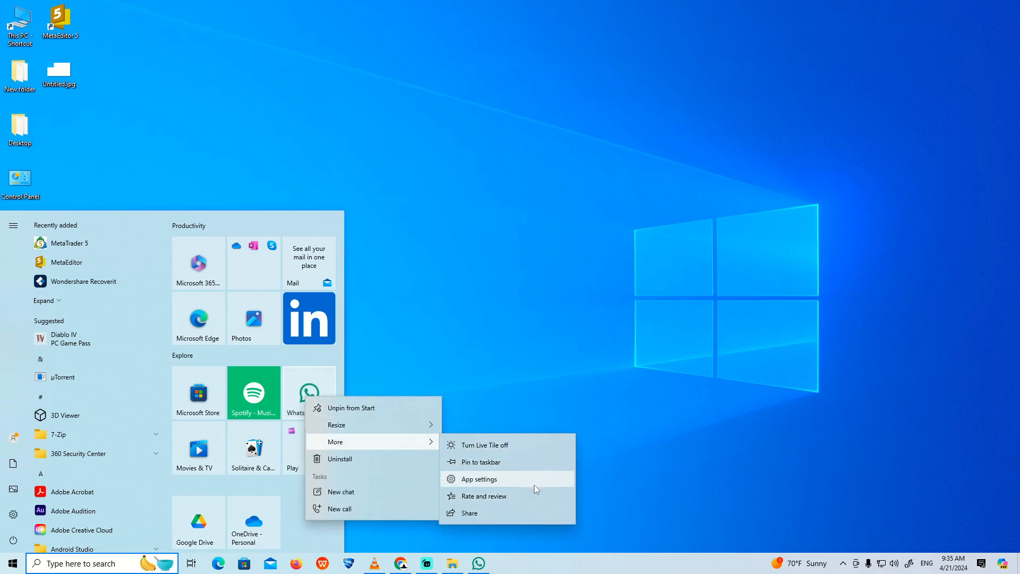
# Reopen WhatsApp's App settings, scroll to Terminate/Reset/Uninstall, then close Settings
pyautogui.click(476, 479)
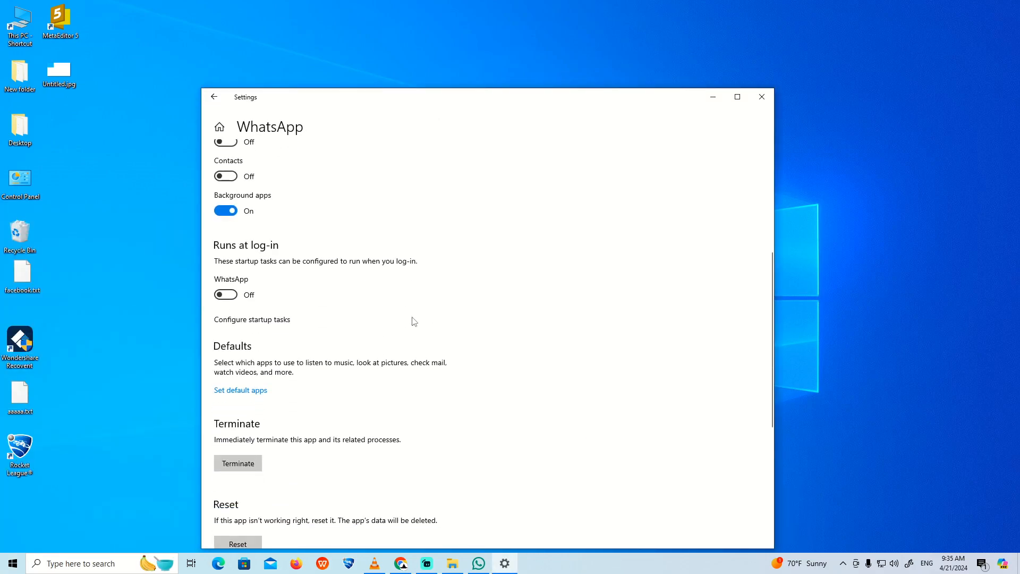
pyautogui.scroll(-3)
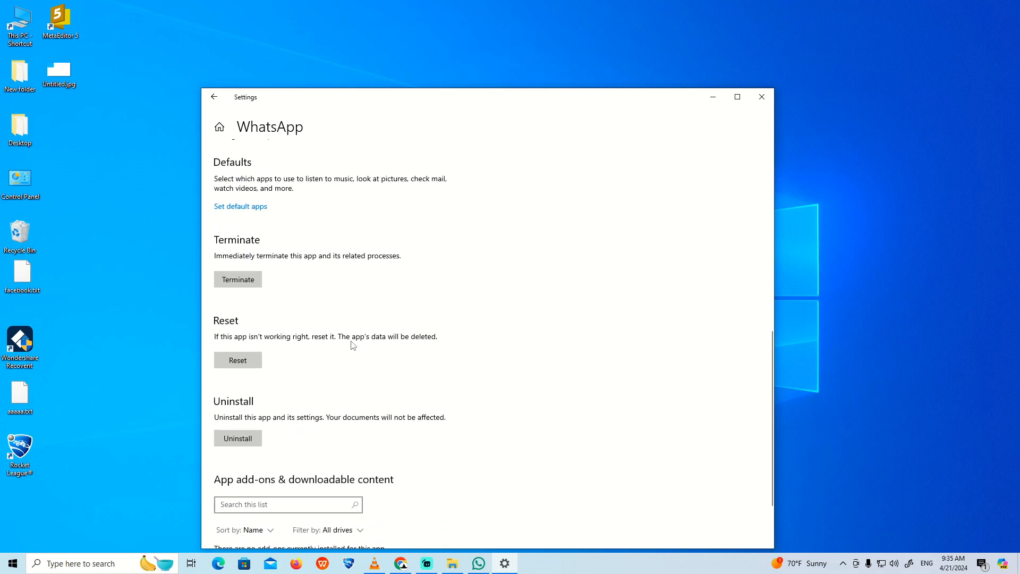
pyautogui.moveTo(242, 421)
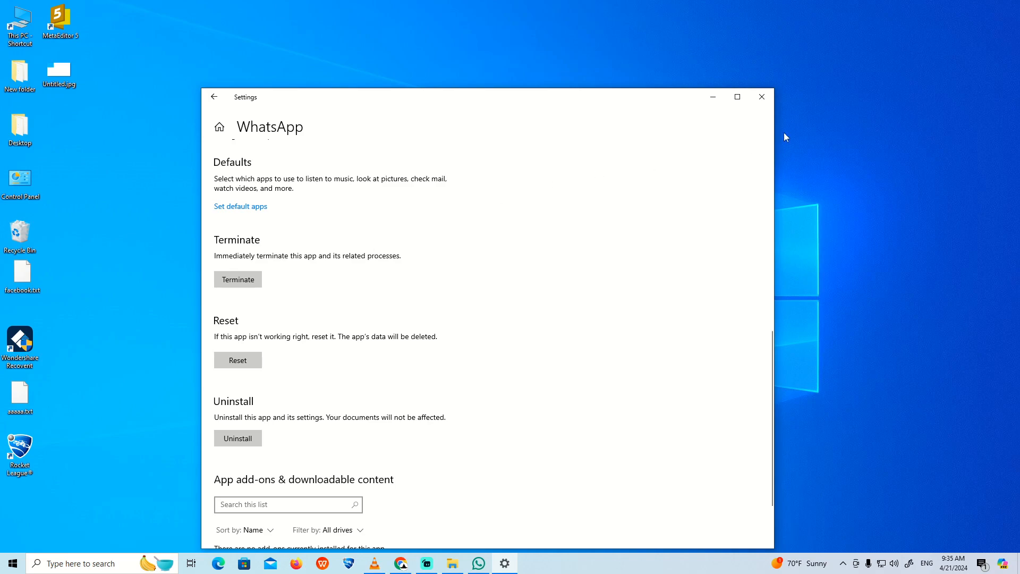
pyautogui.click(759, 97)
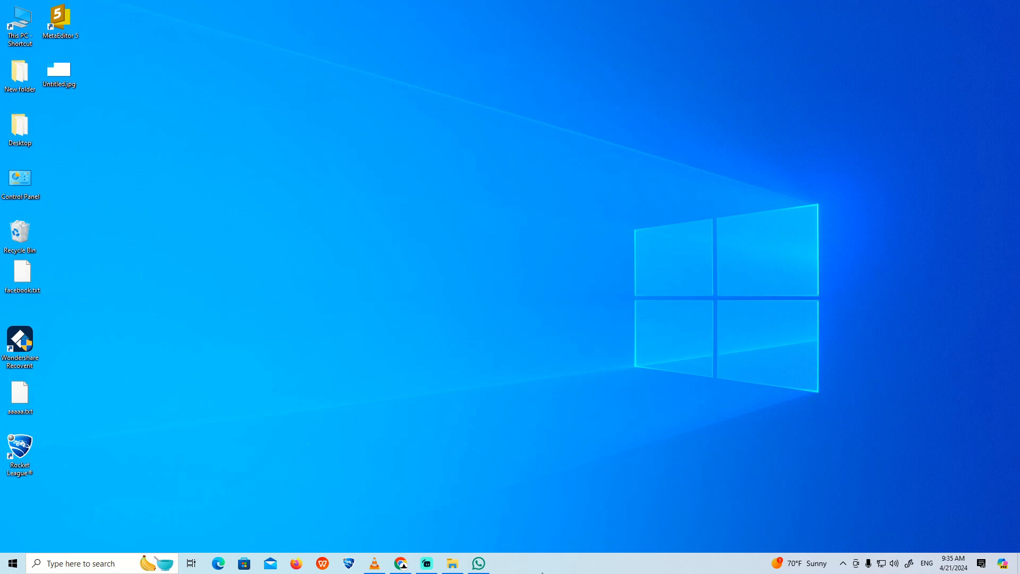
# Launch Task Manager from the taskbar's right-click menu
pyautogui.rightClick(543, 563)
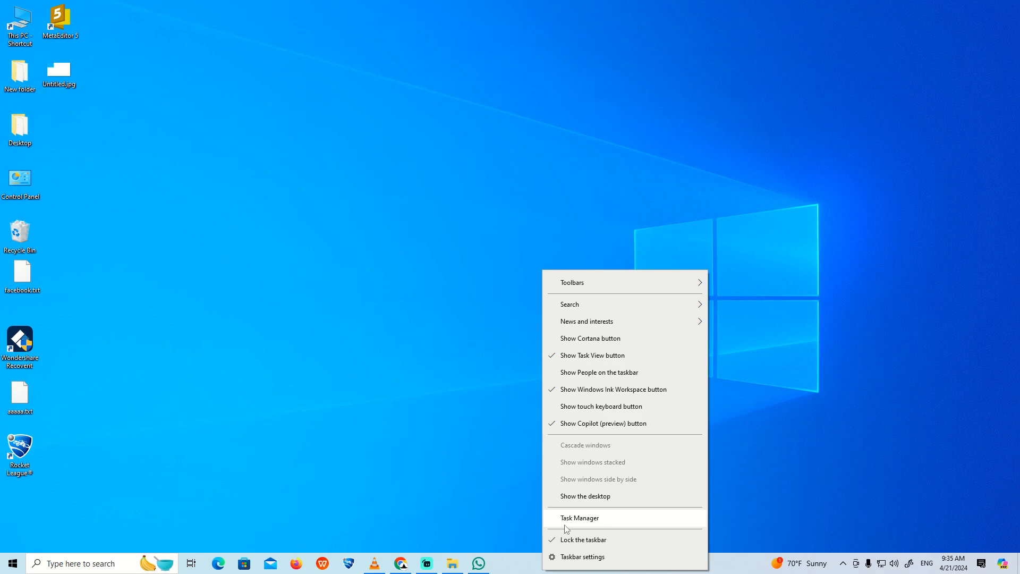
pyautogui.click(579, 517)
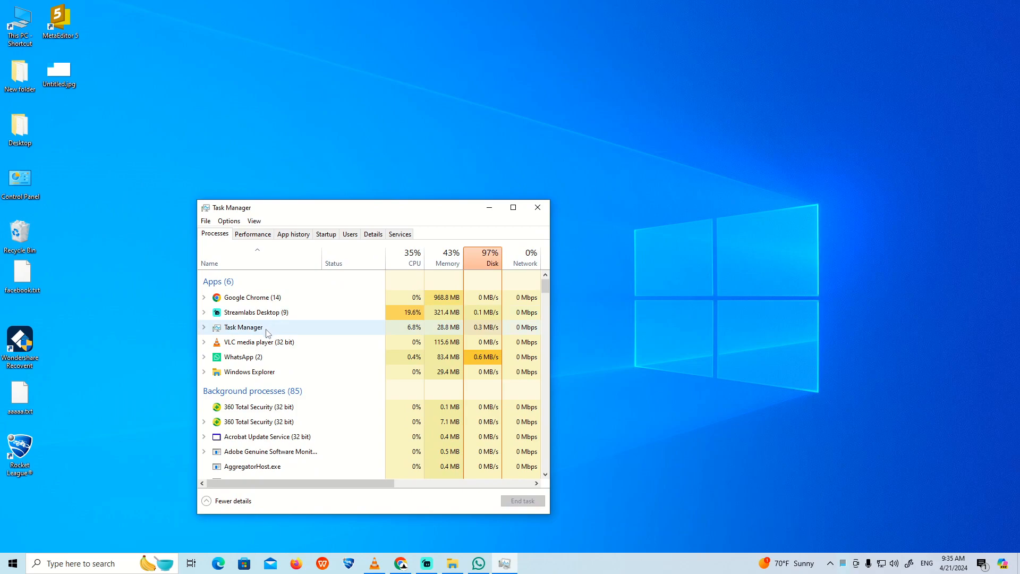
# Go to WhatsApp's details and end the WhatsApp.exe process, confirming End process
pyautogui.rightClick(238, 357)
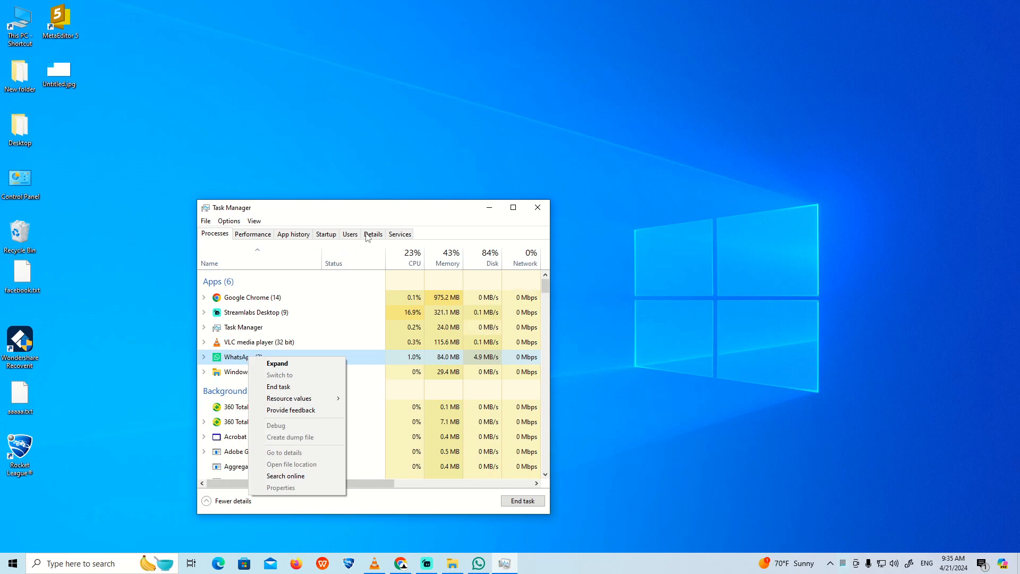
pyautogui.click(373, 233)
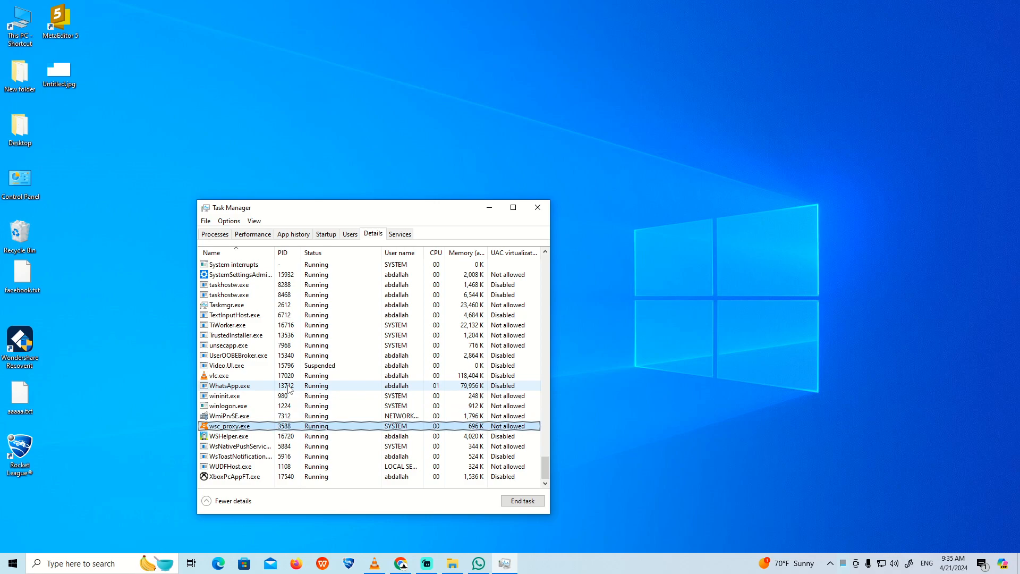
pyautogui.rightClick(227, 385)
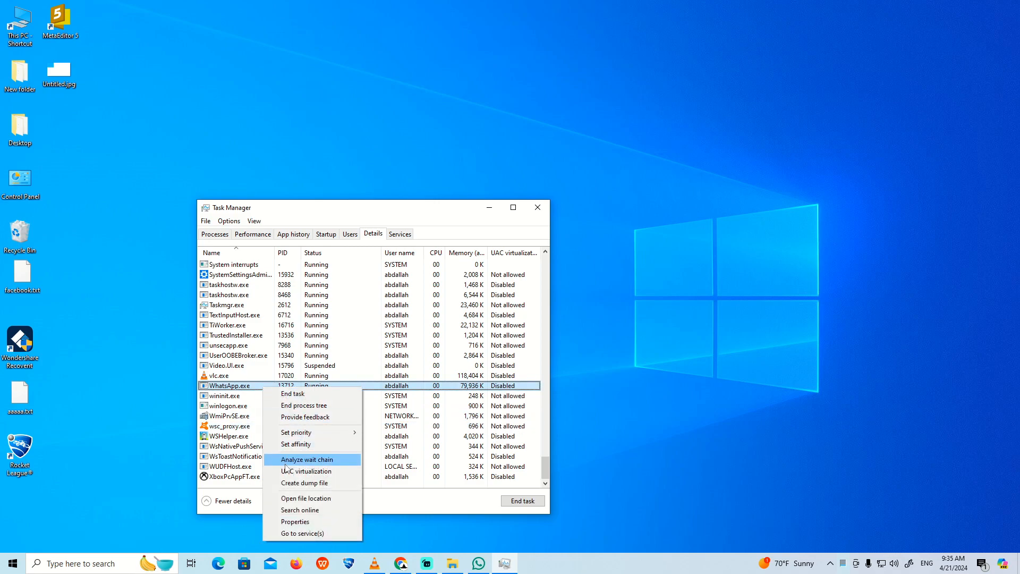
pyautogui.click(292, 393)
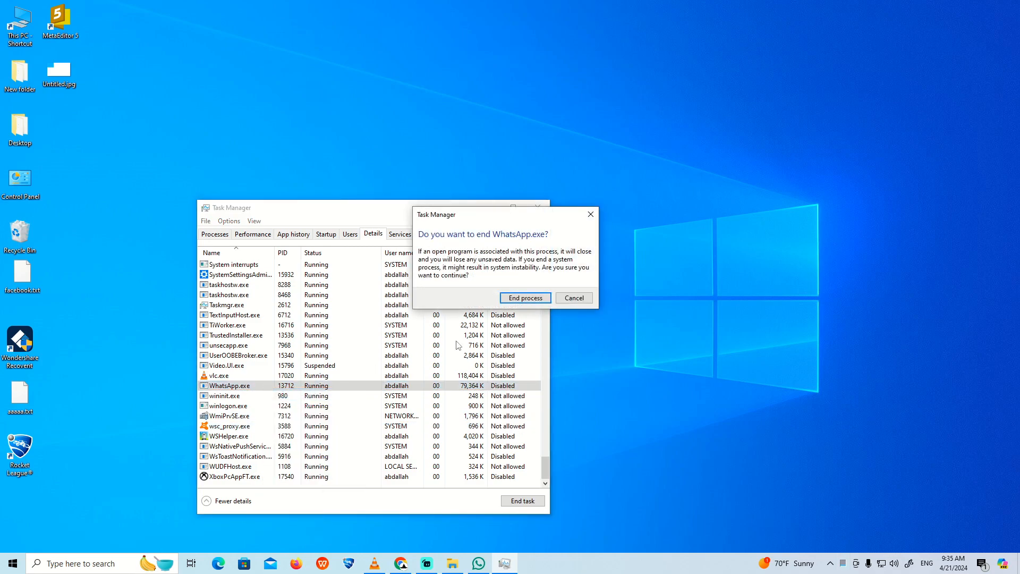
pyautogui.click(524, 298)
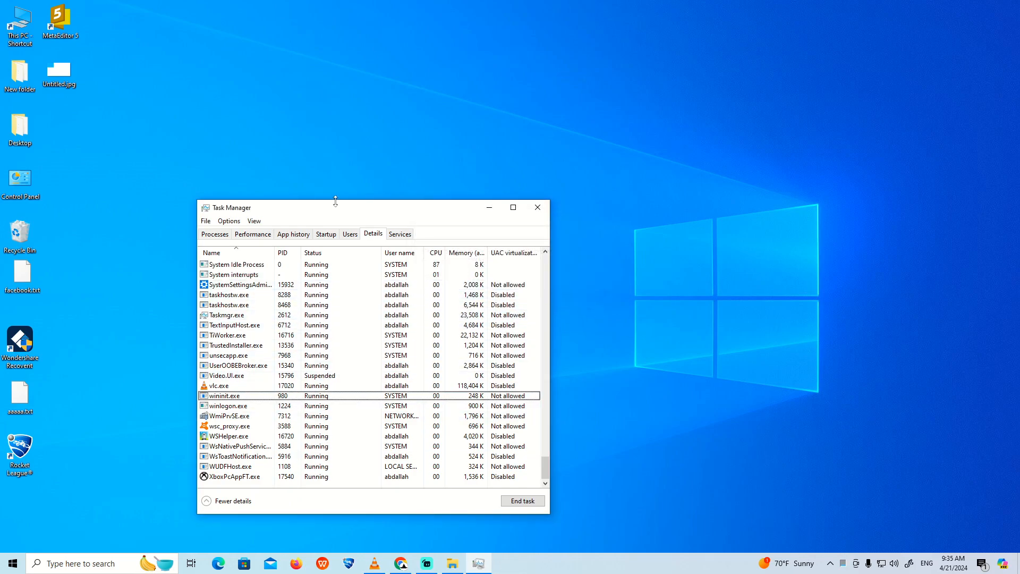
# Relaunch WhatsApp from Start twice until its Chats list loads, then close it
pyautogui.click(9, 563)
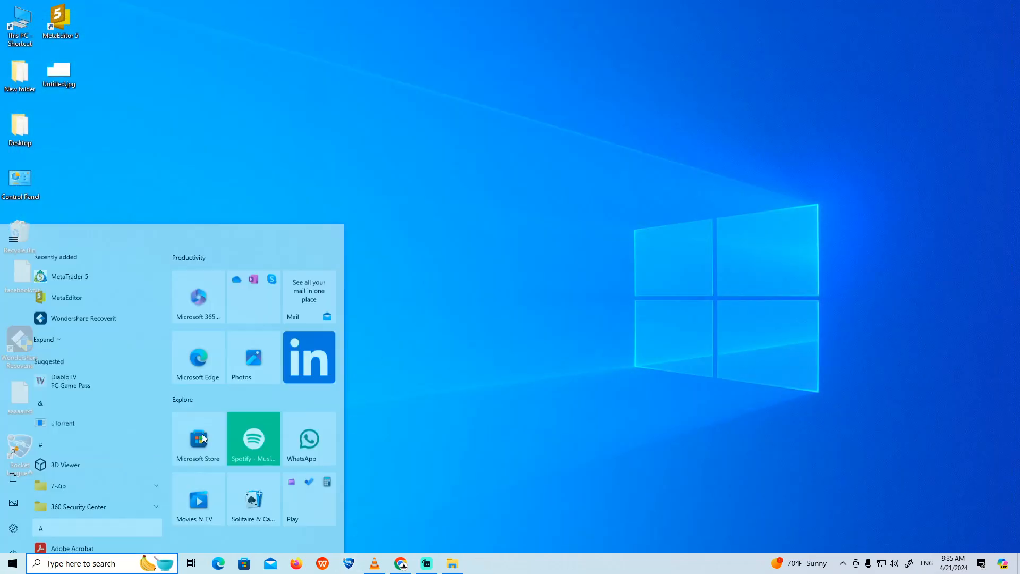
pyautogui.click(301, 439)
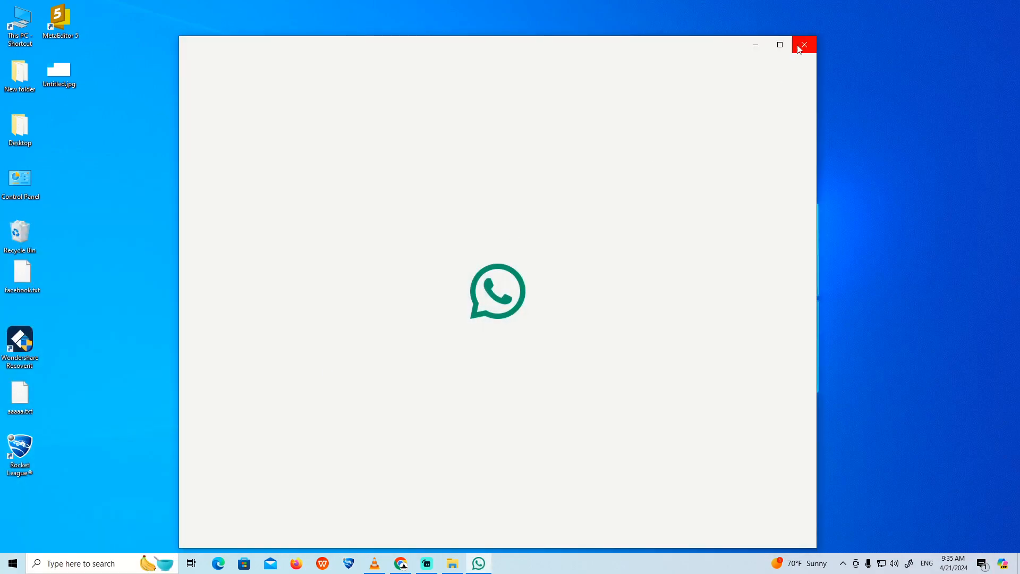
pyautogui.click(804, 45)
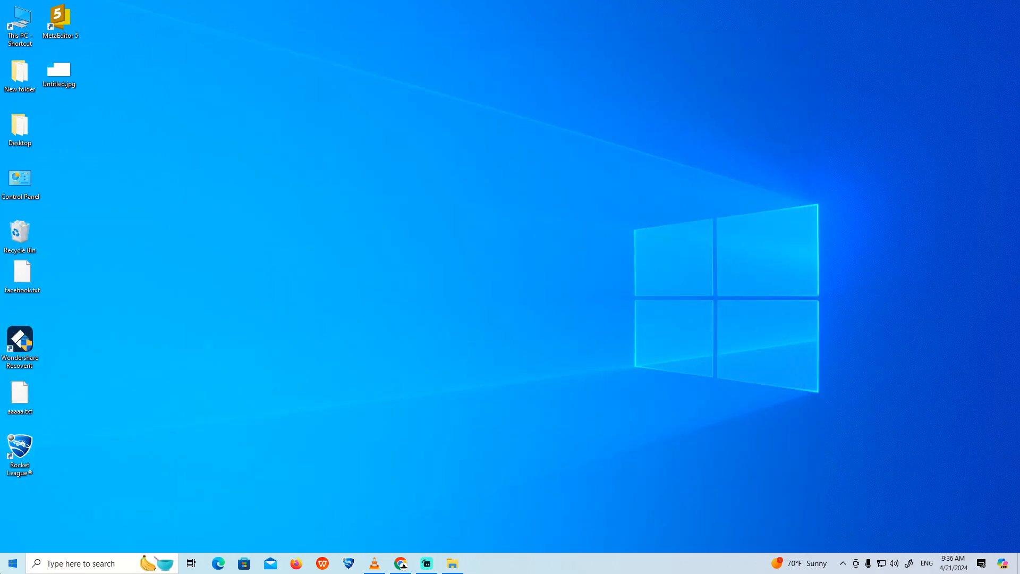
pyautogui.click(10, 563)
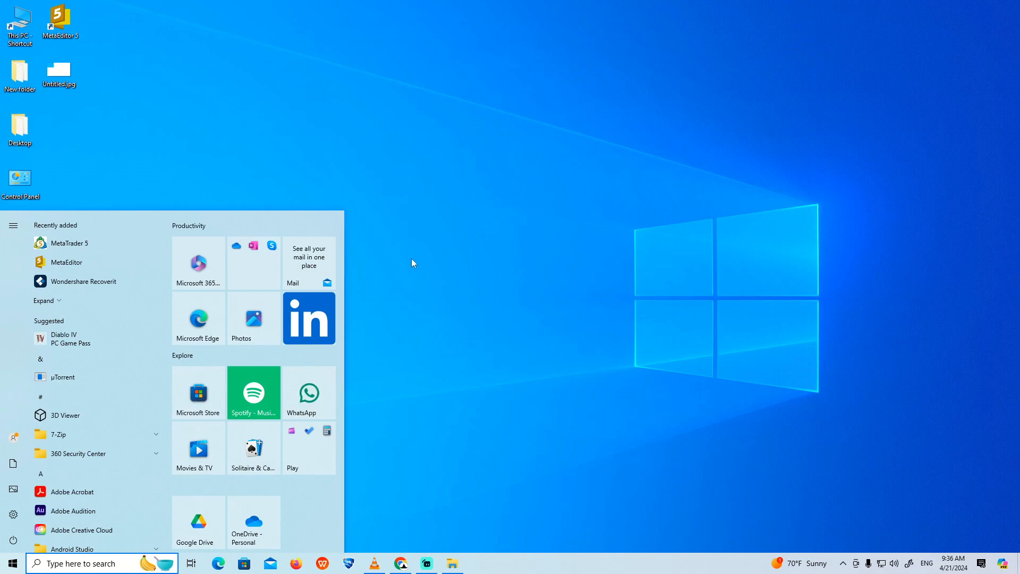
pyautogui.click(308, 390)
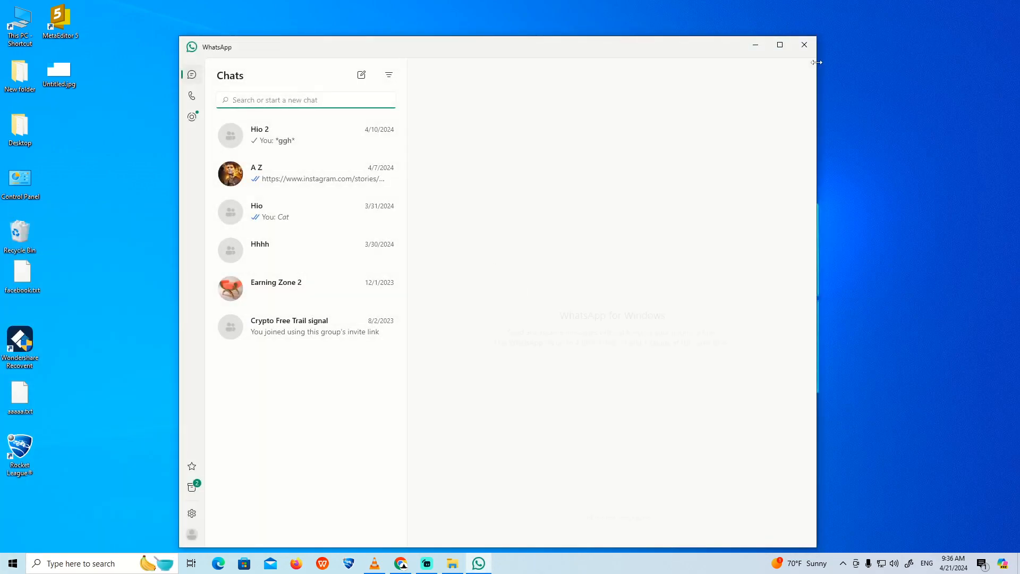
pyautogui.click(803, 45)
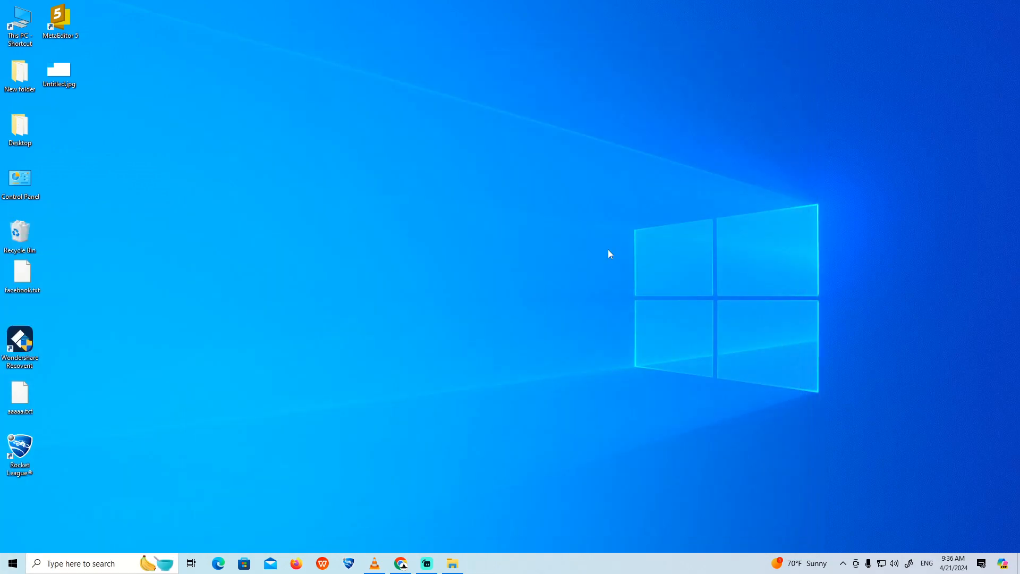